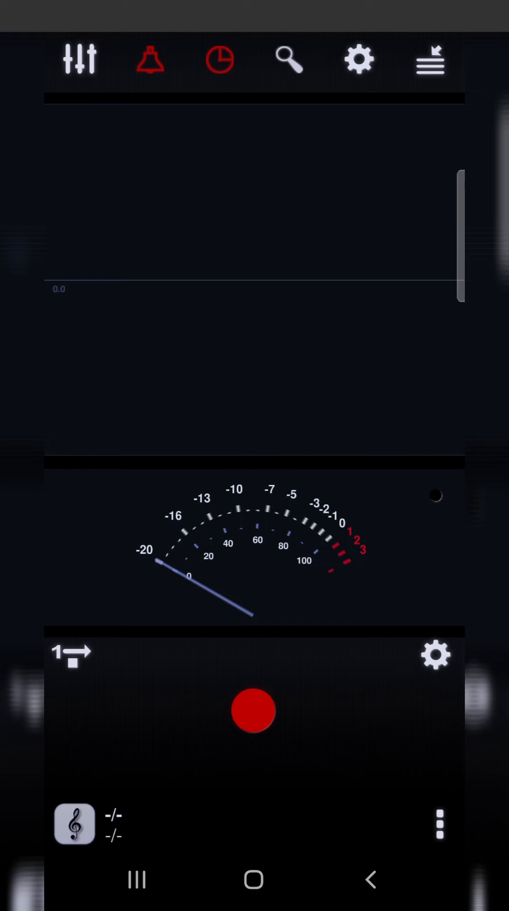
Begin a new WAV recording session 'Record' so the live waveform and level meter show incoming sound
click(253, 711)
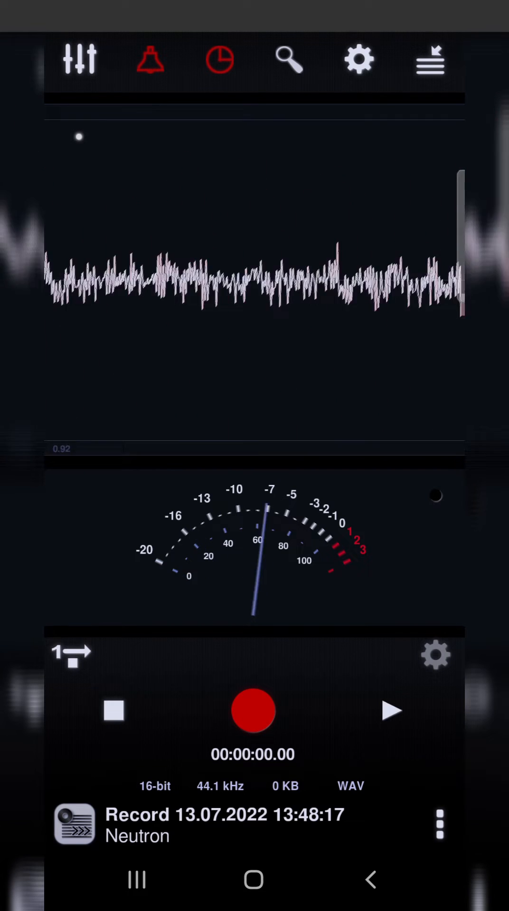